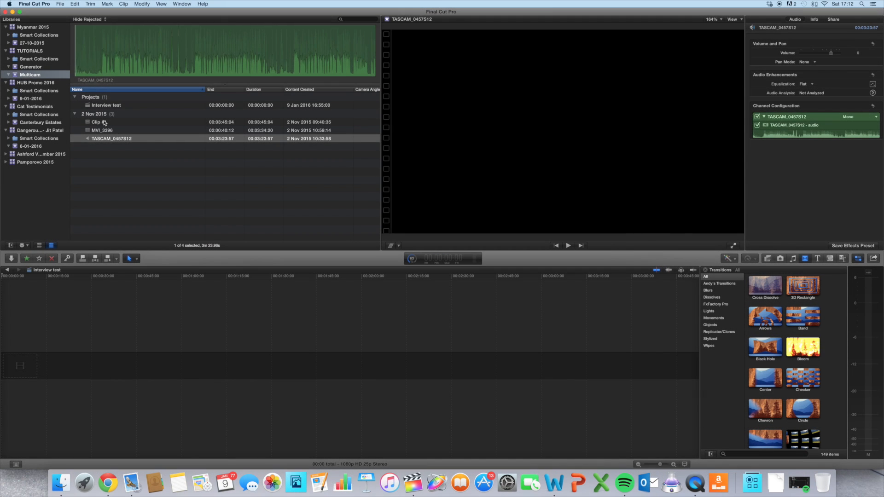
- Preview Clip #1, then the TASCAM_0457S12 audio recording, then Clip #1 again in the viewer
click(97, 121)
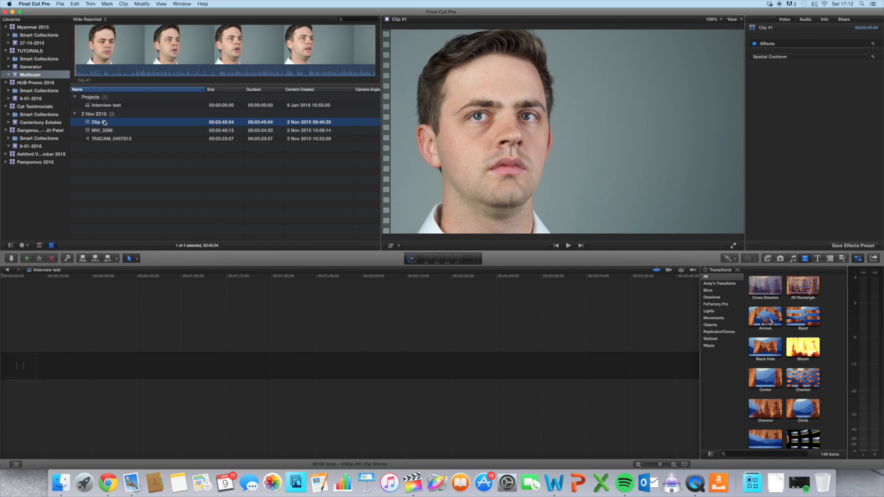
mouse_move(107, 133)
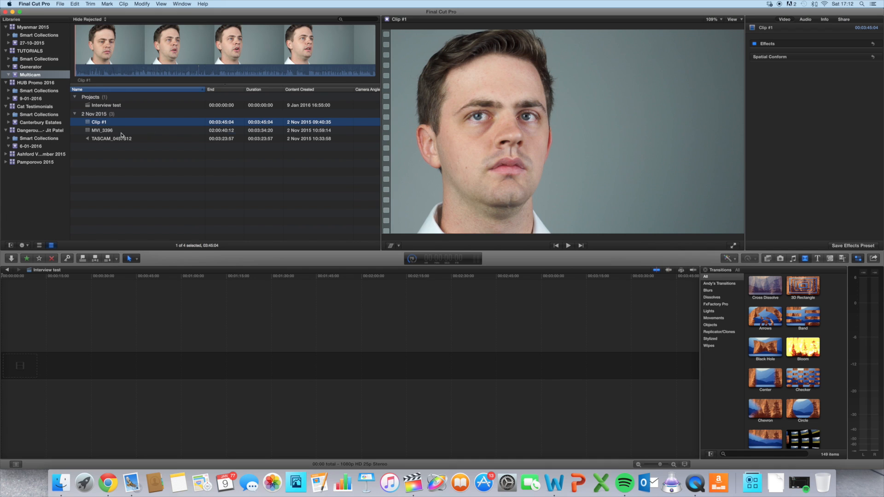
click(112, 138)
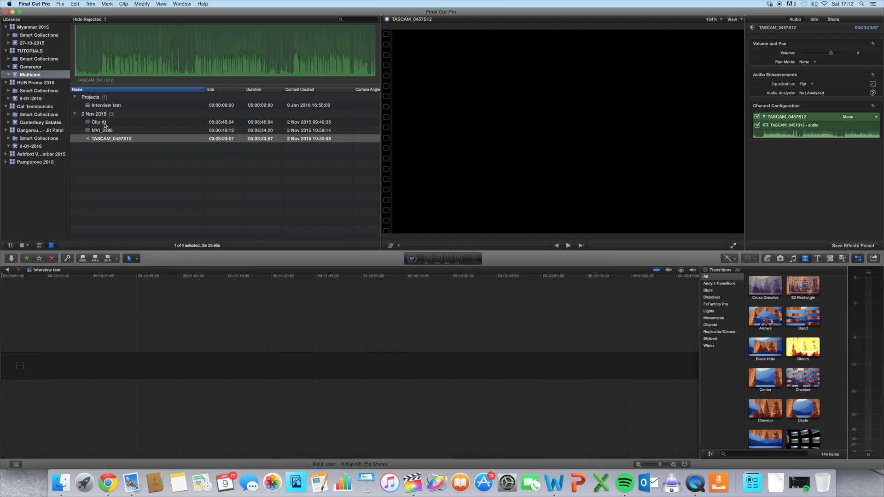
click(94, 121)
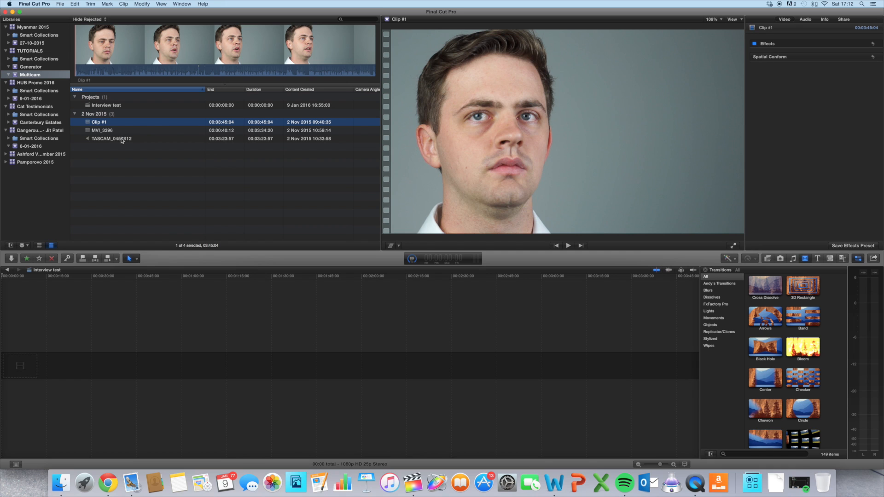
- Start a New Multicam Clip from the three source clips, named 'Chris Interview', synced by audio
right_click(110, 132)
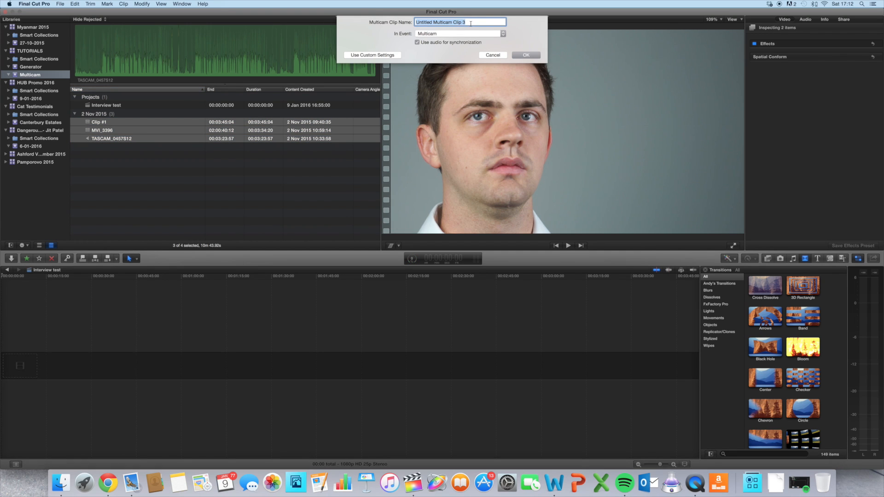
text(Chris)
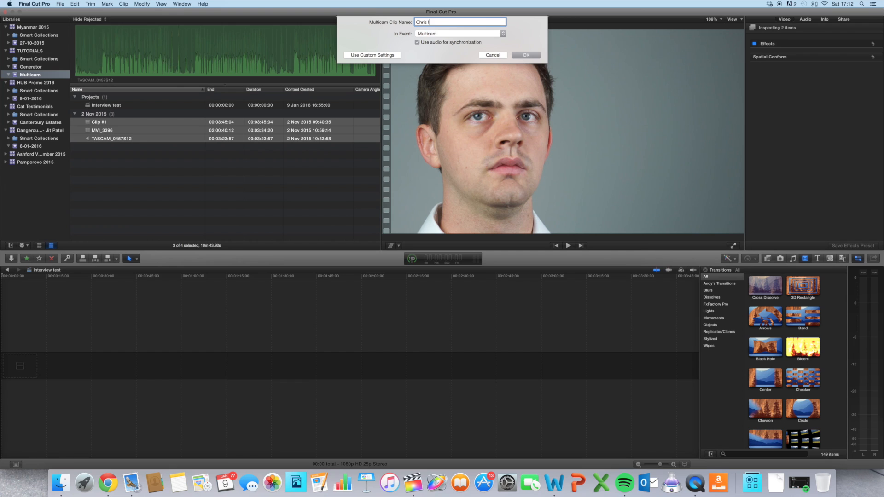
text(Interview)
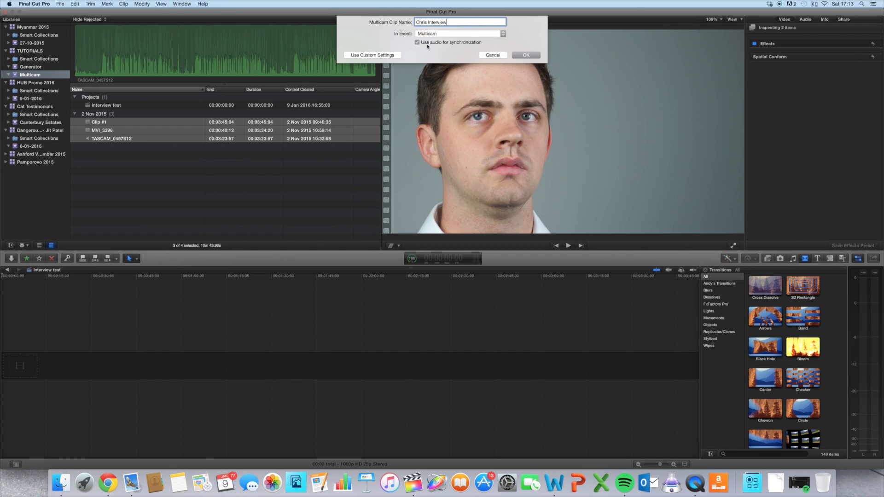
mouse_move(477, 46)
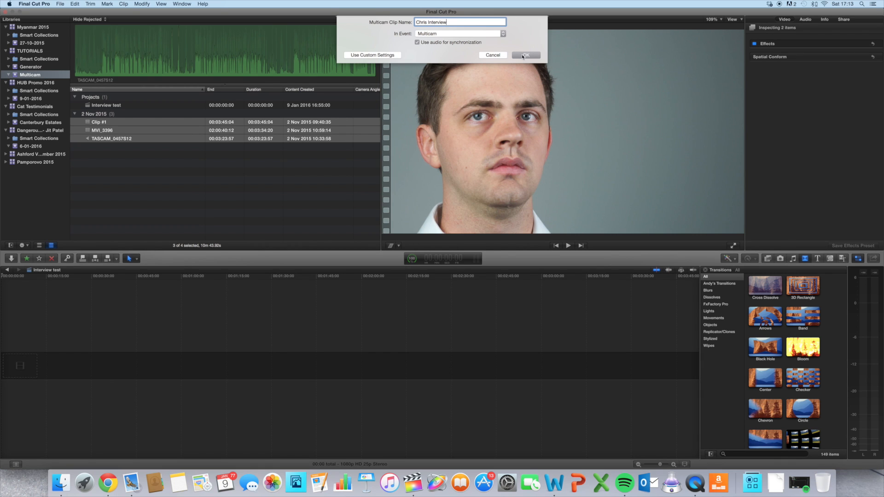
- Confirm the Chris Interview multicam clip, then play and stop its synced angles in the angle editor
click(526, 55)
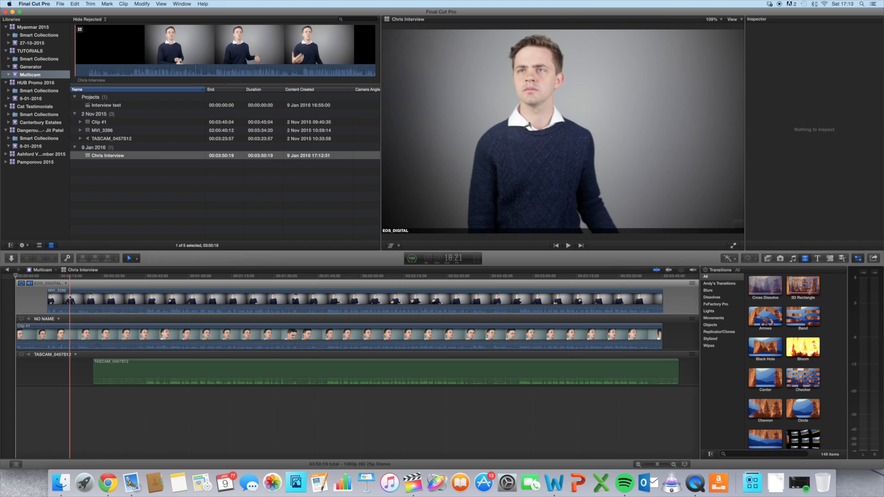
click(106, 290)
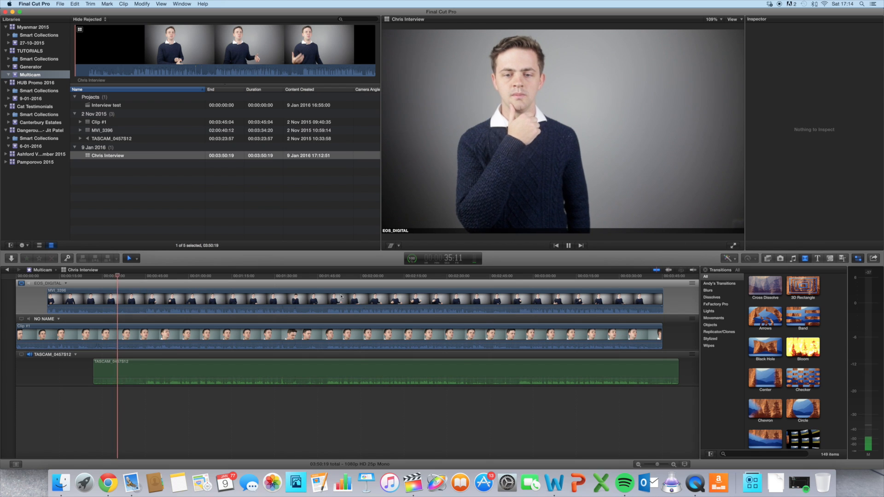
click(197, 276)
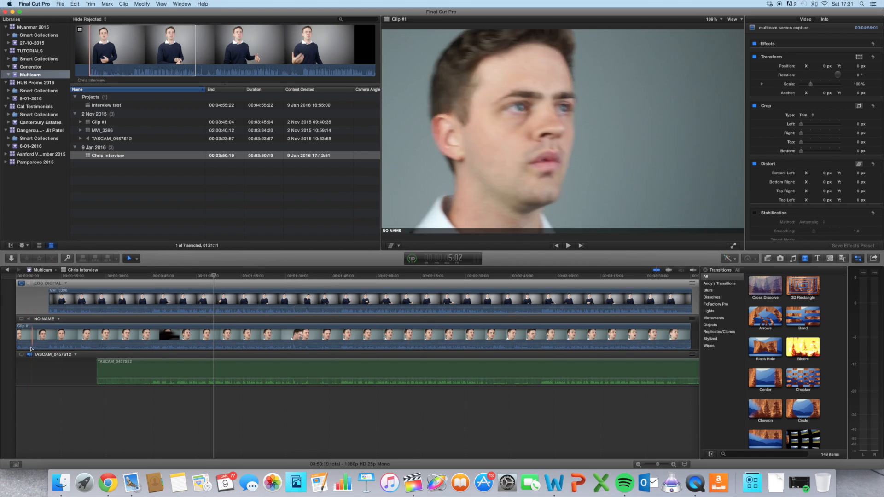
- Inspect the NO NAME close-up and TASCAM audio angles, then select the Chris Interview clip
click(108, 155)
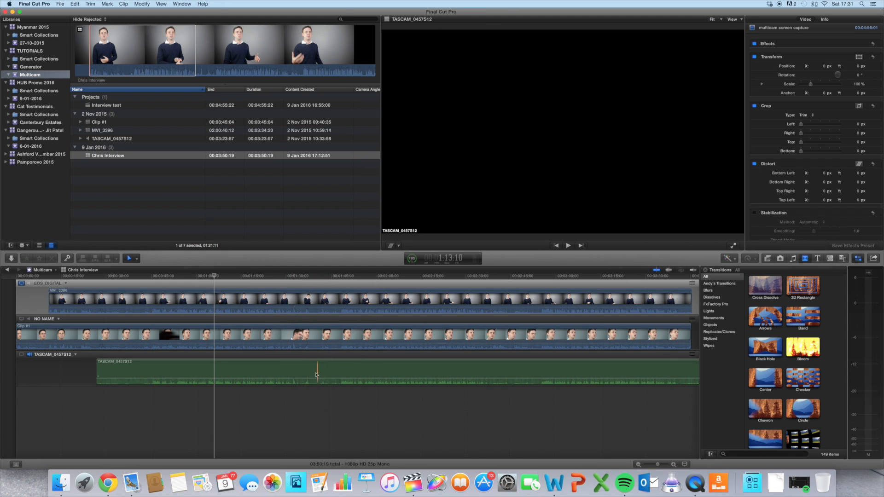
click(215, 276)
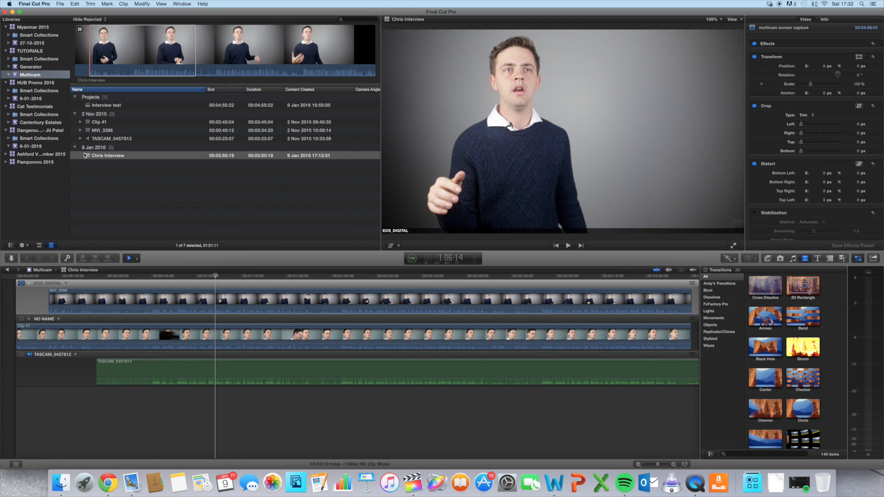
click(107, 155)
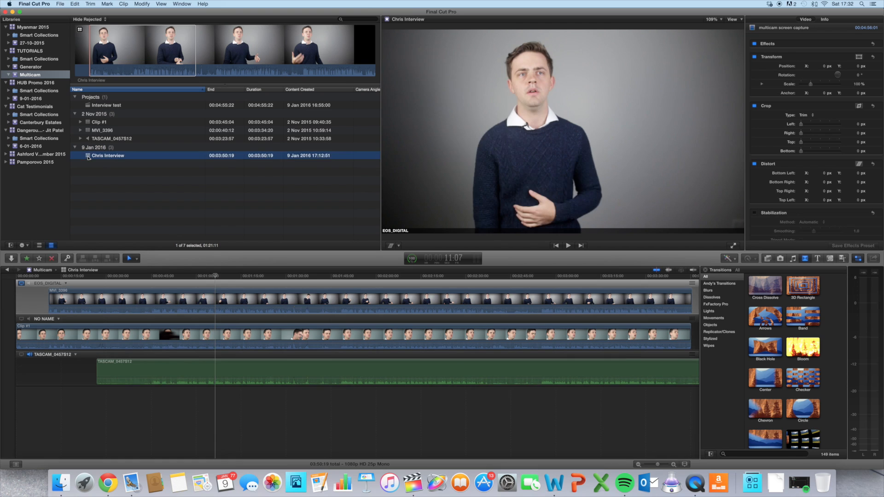
- Show all angles in the Angle Viewer and set TASCAM_0457S12 as the audio-only angle
click(806, 19)
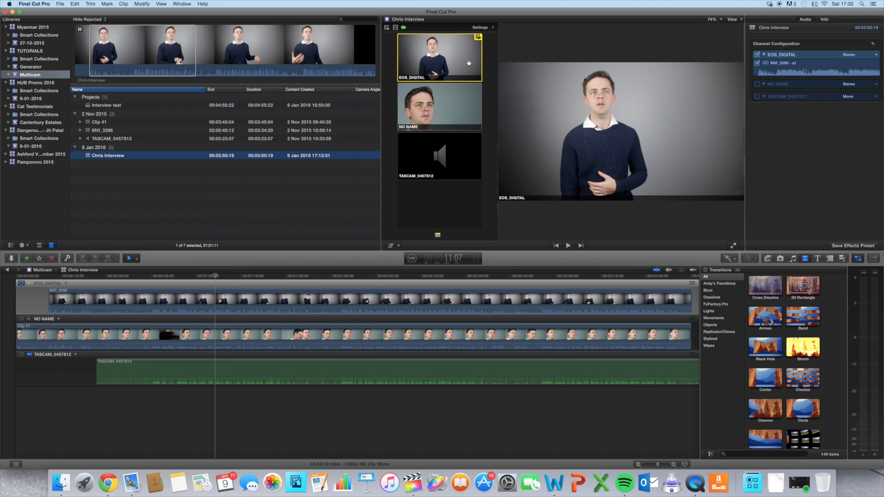
mouse_move(448, 120)
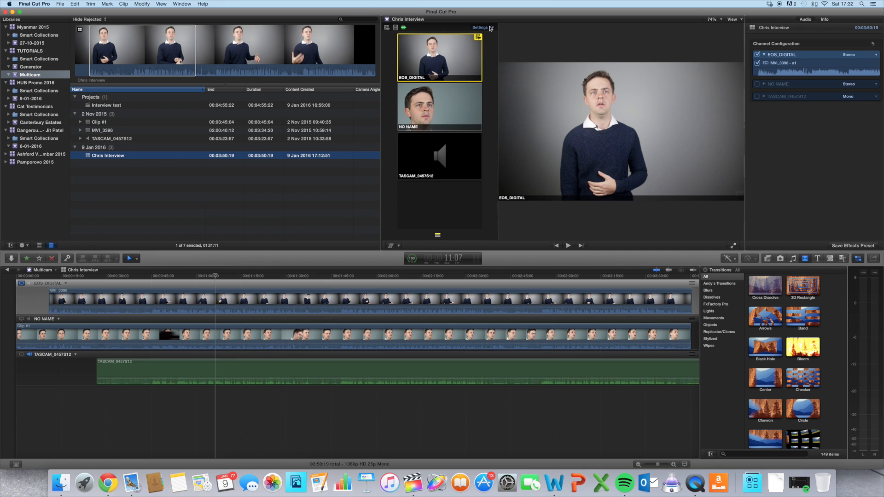
click(478, 26)
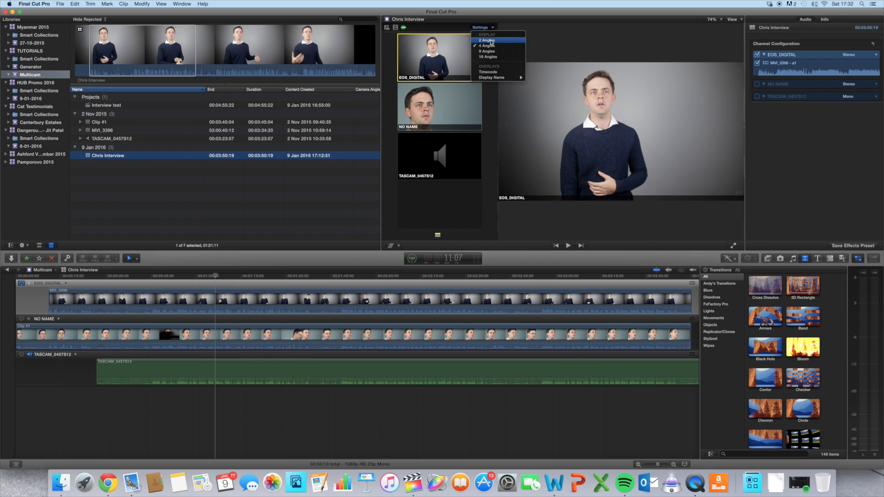
click(489, 40)
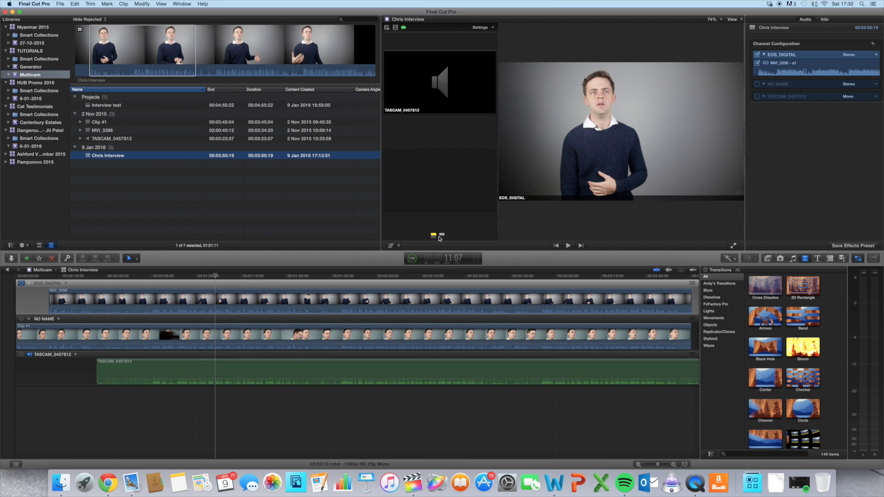
mouse_move(436, 237)
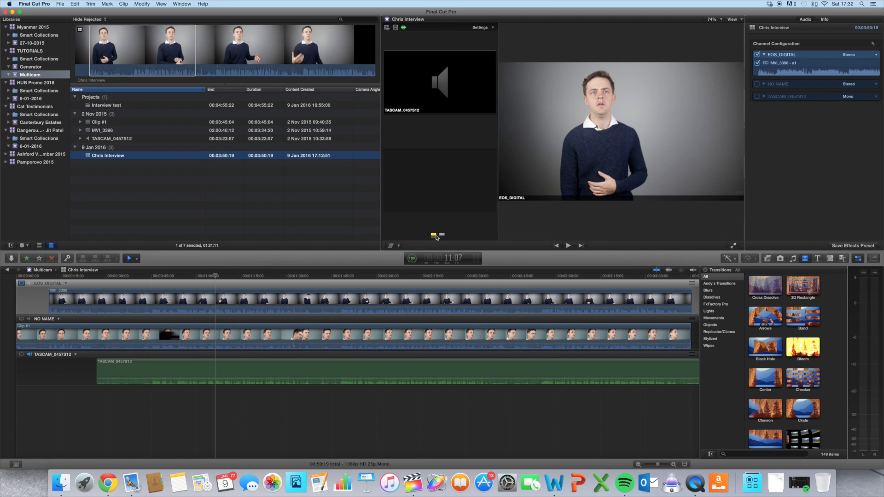
click(478, 28)
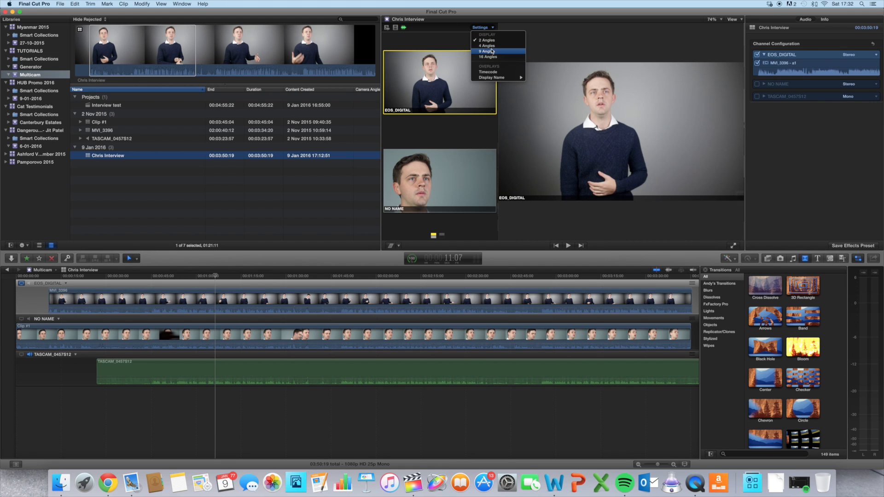
click(485, 51)
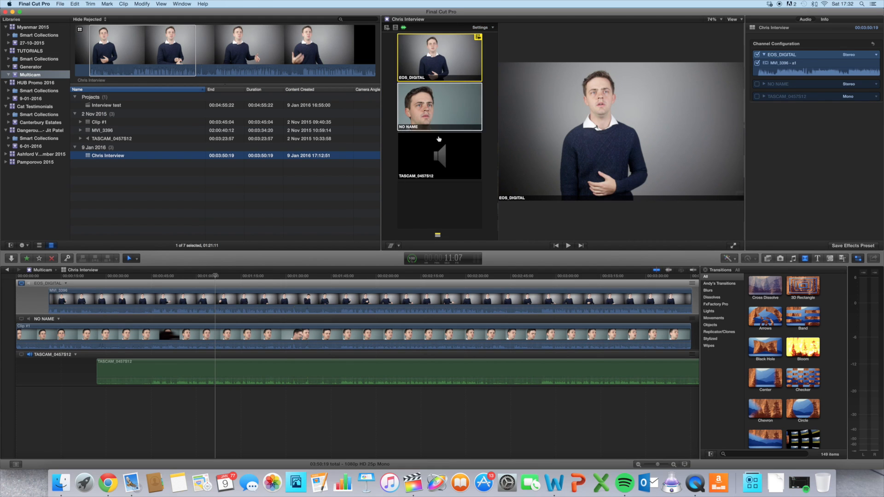
mouse_move(460, 88)
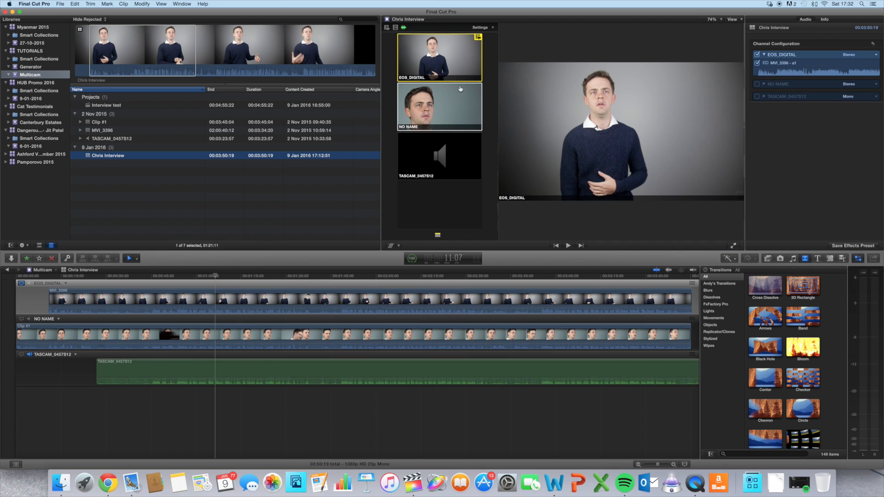
mouse_move(442, 125)
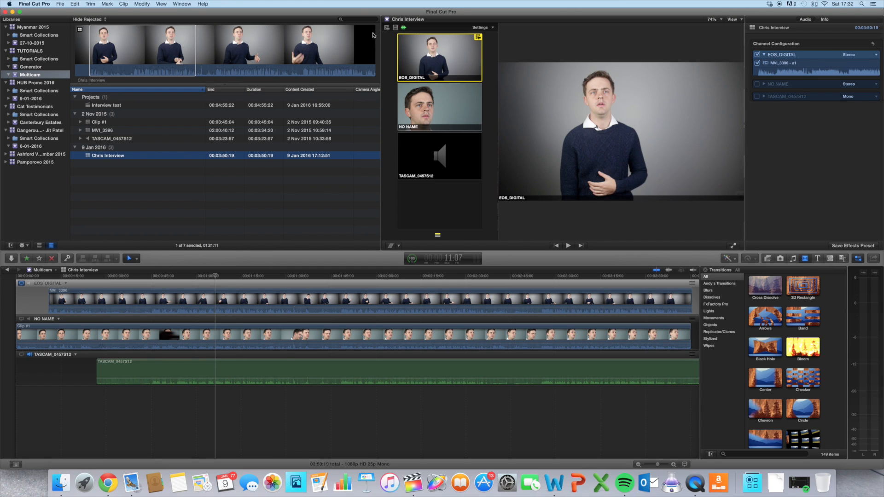
mouse_move(417, 49)
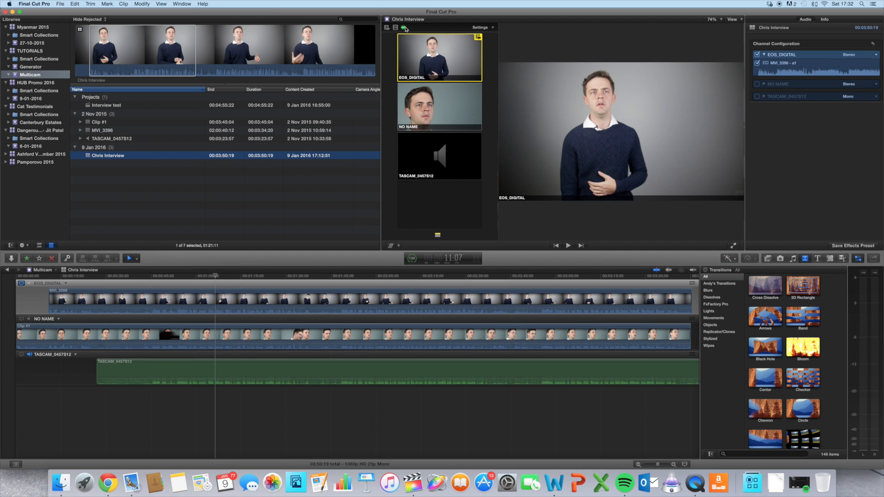
click(403, 27)
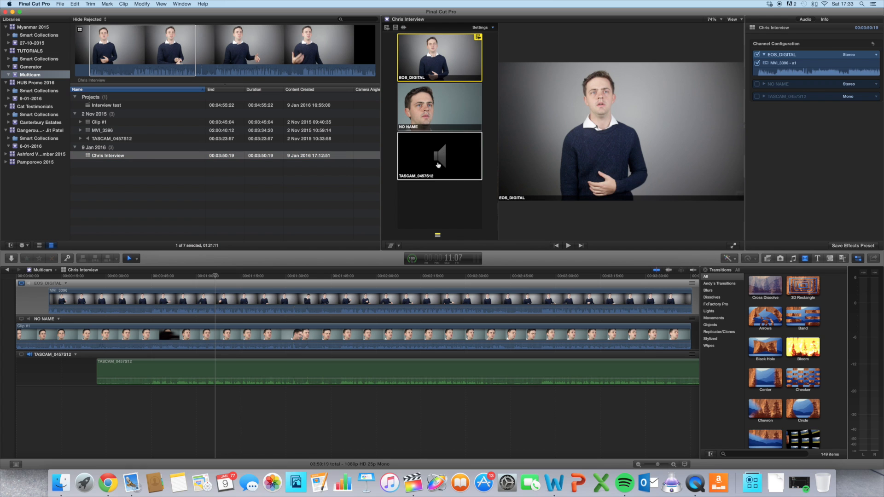
click(439, 157)
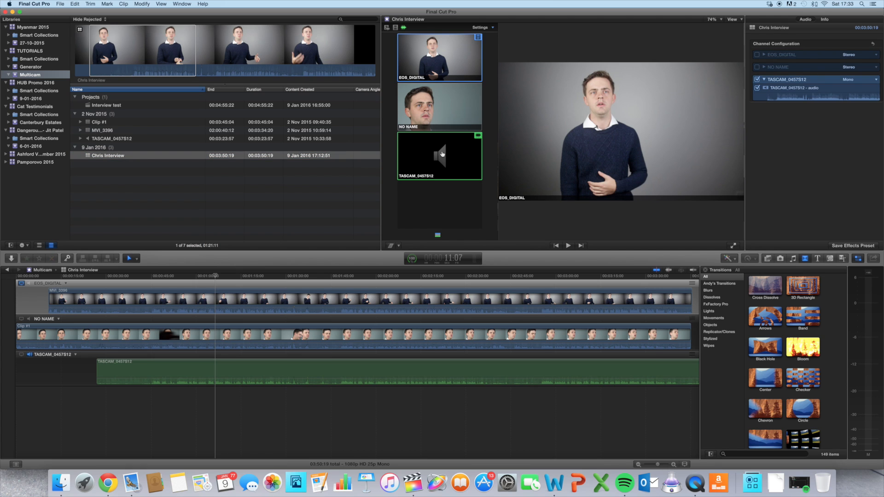
mouse_move(427, 145)
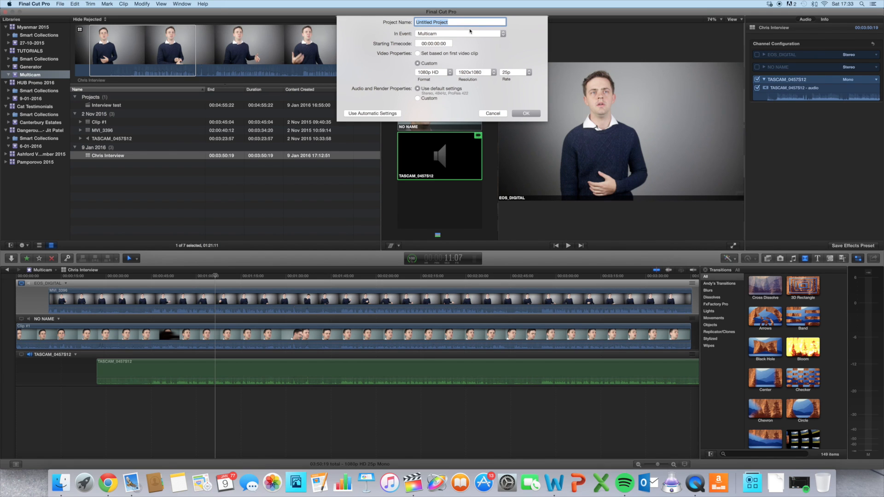
- Create a new project named 'Chris Interview Project'
text(Chri)
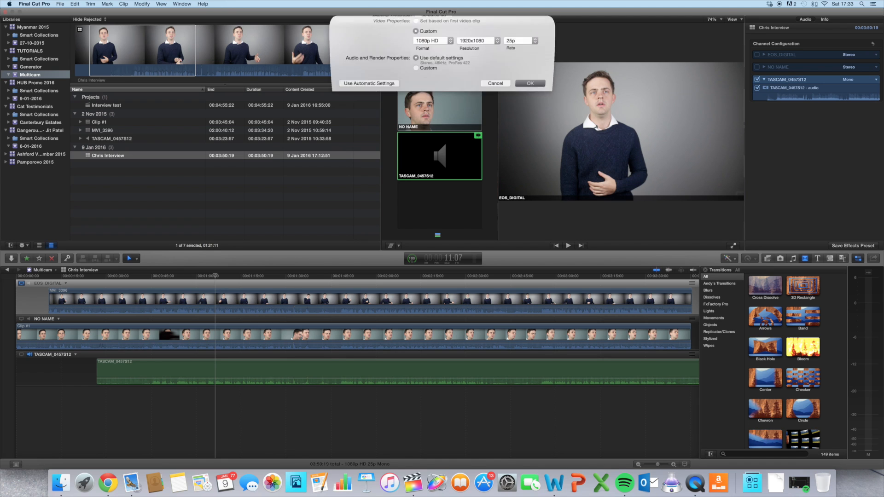
click(529, 83)
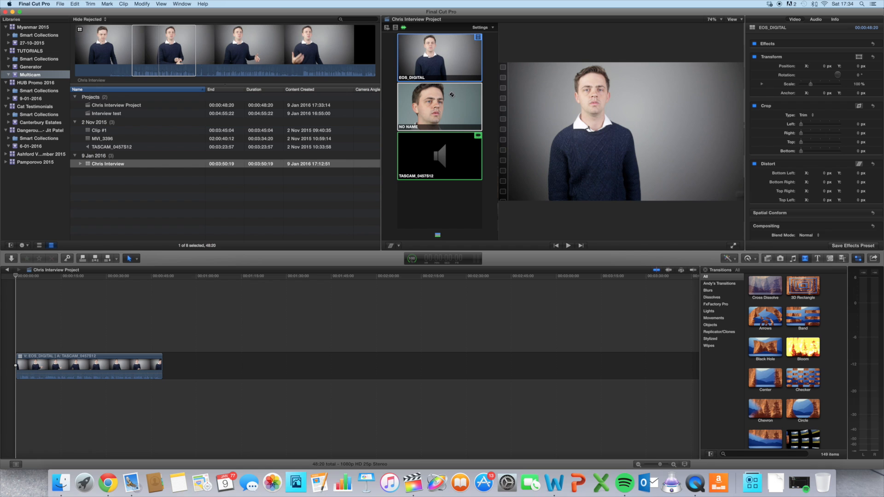
mouse_move(447, 116)
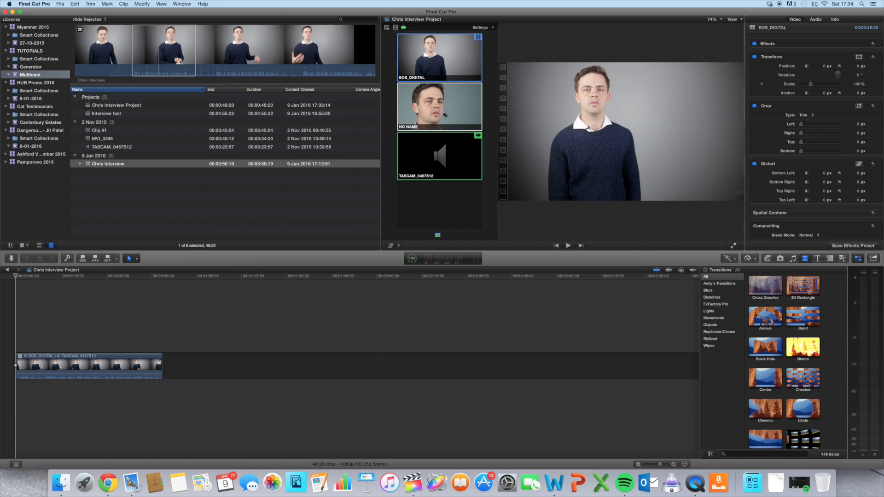
mouse_move(450, 96)
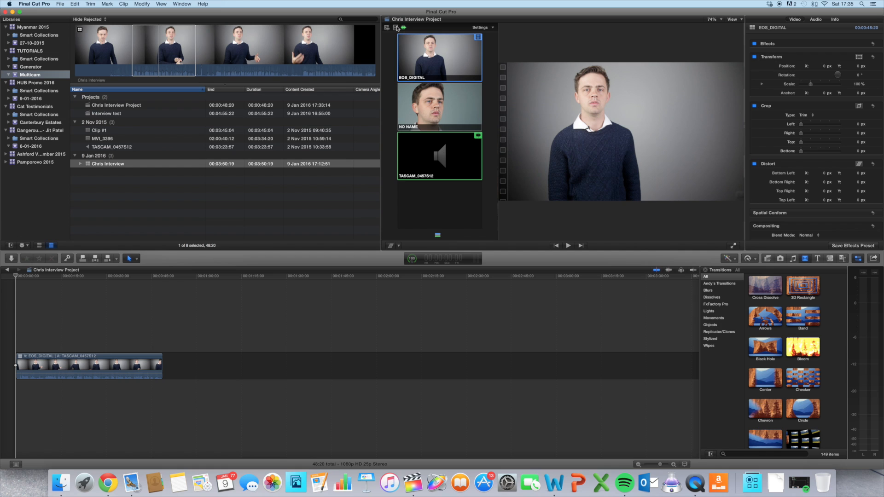
mouse_move(395, 28)
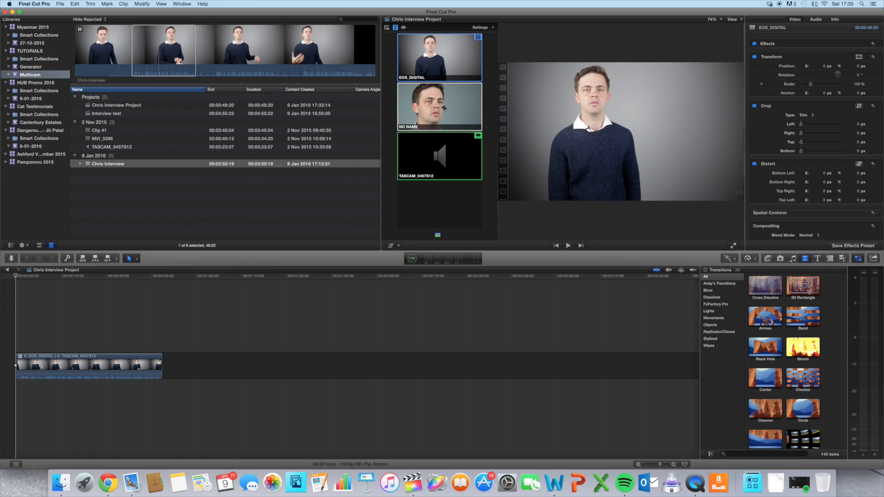
- Switch the picture to the NO NAME close-up angle while keeping TASCAM sound
click(440, 107)
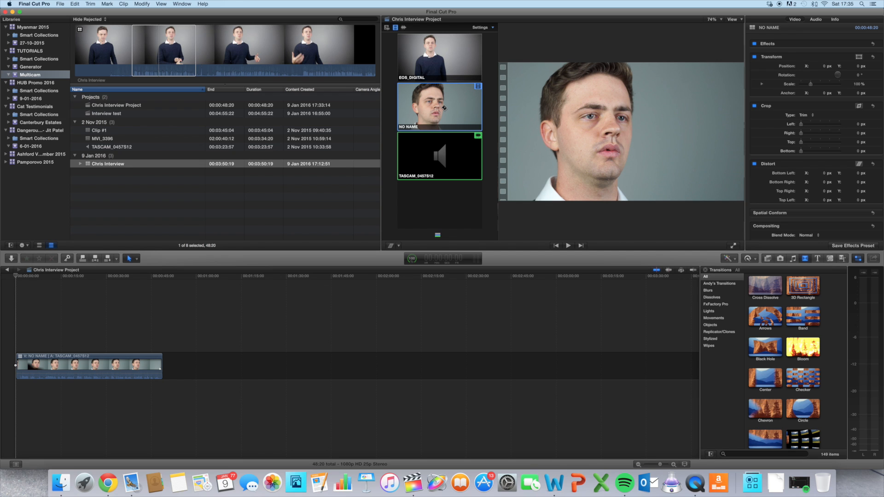
mouse_move(449, 120)
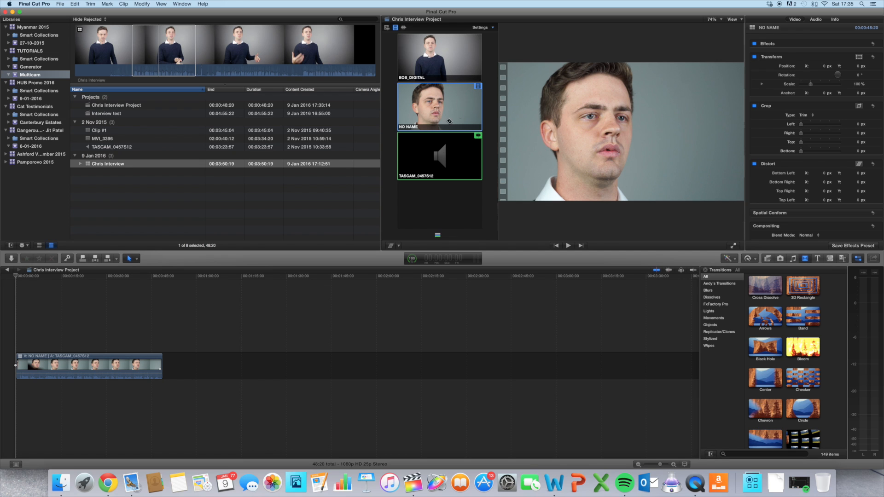
mouse_move(464, 156)
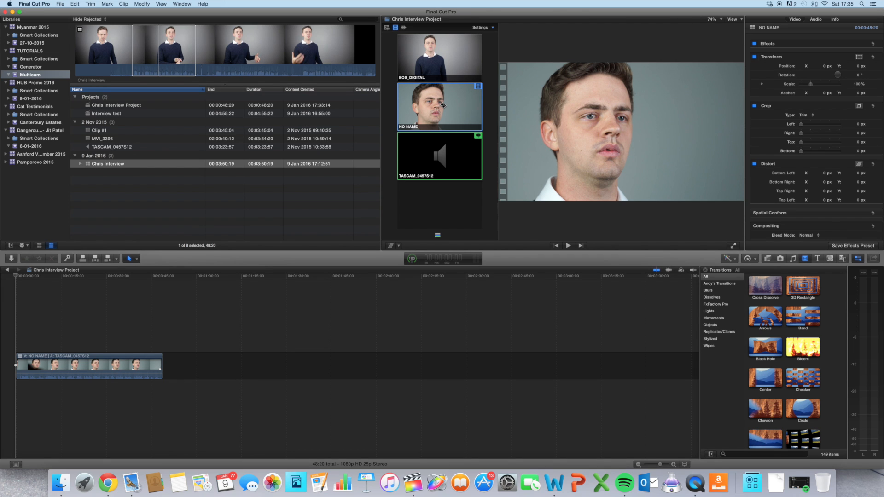
- During playback, cut from the EOS_DIGITAL wide angle to the NO NAME close-up, then open the multicam clip
click(568, 246)
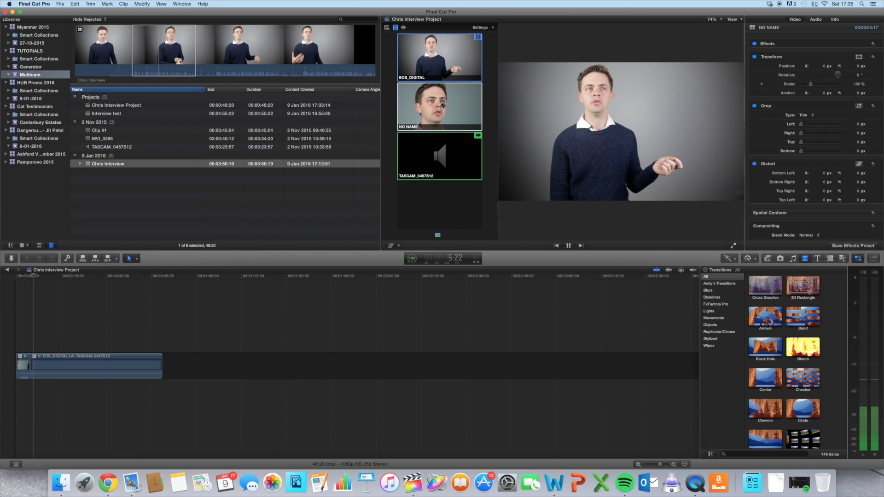
click(440, 106)
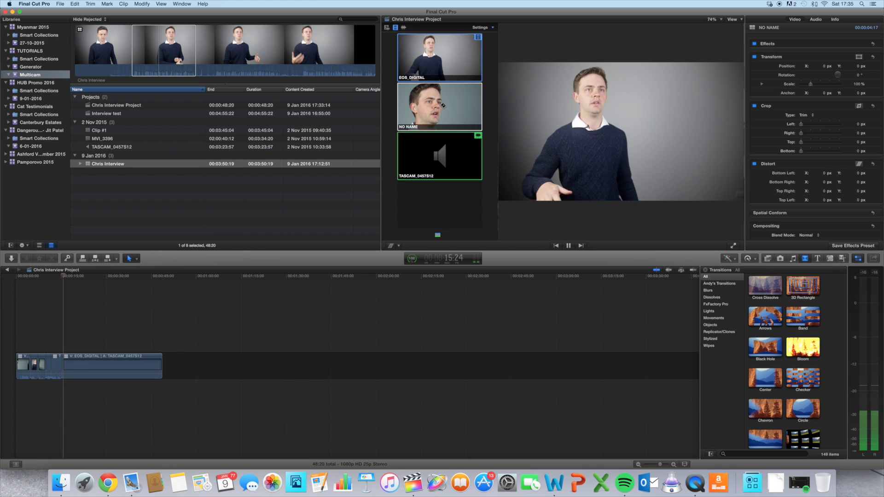
click(439, 106)
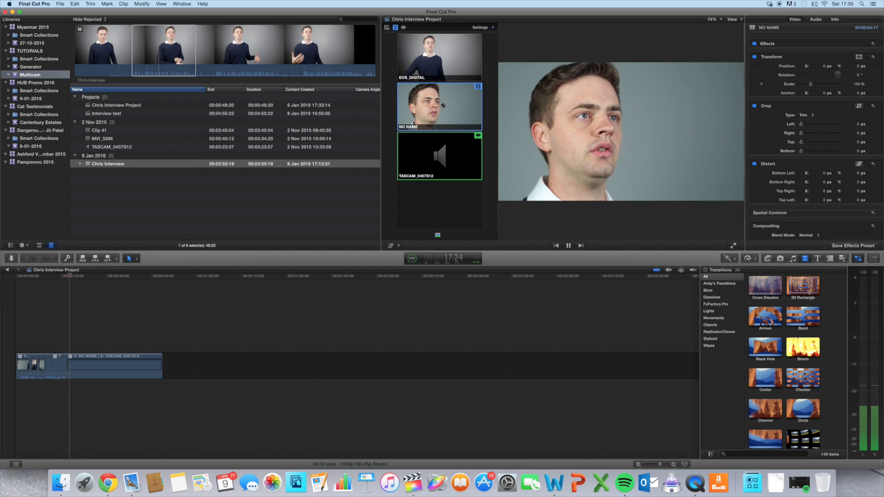
click(437, 53)
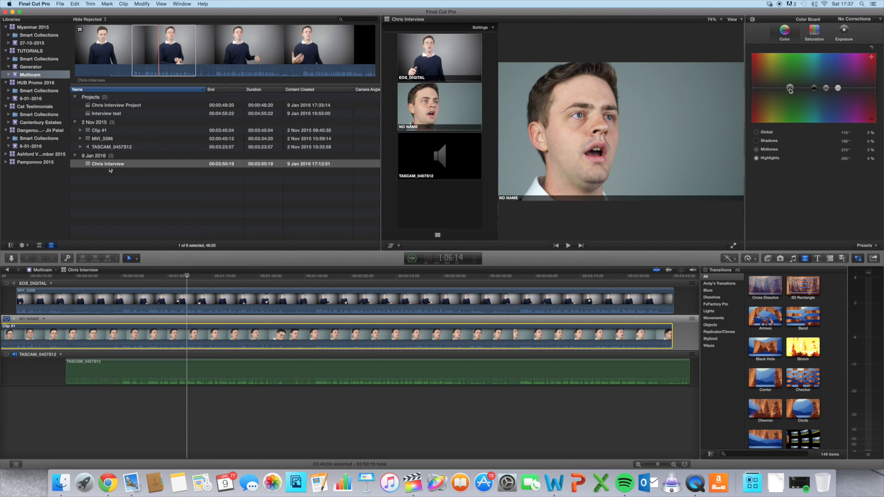
- Drag Clip #1's Global colour puck toward strong green, then back to a subtle shift
drag(790, 87, 785, 78)
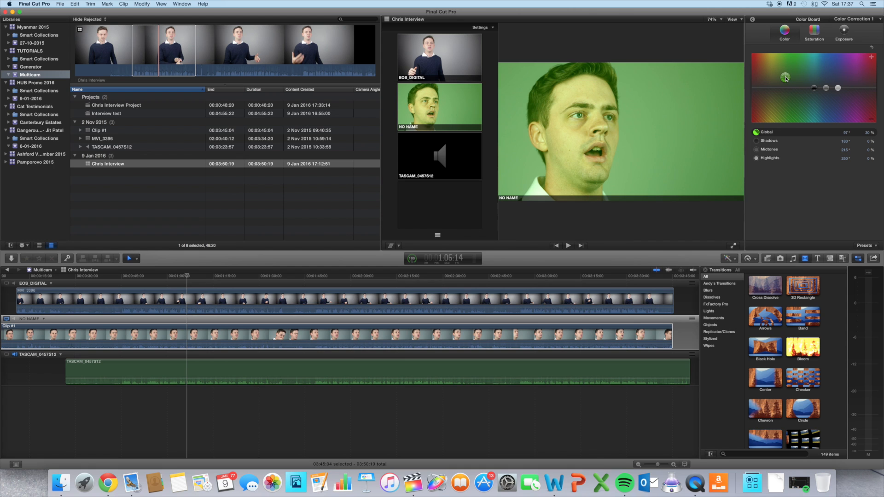
drag(785, 78, 797, 70)
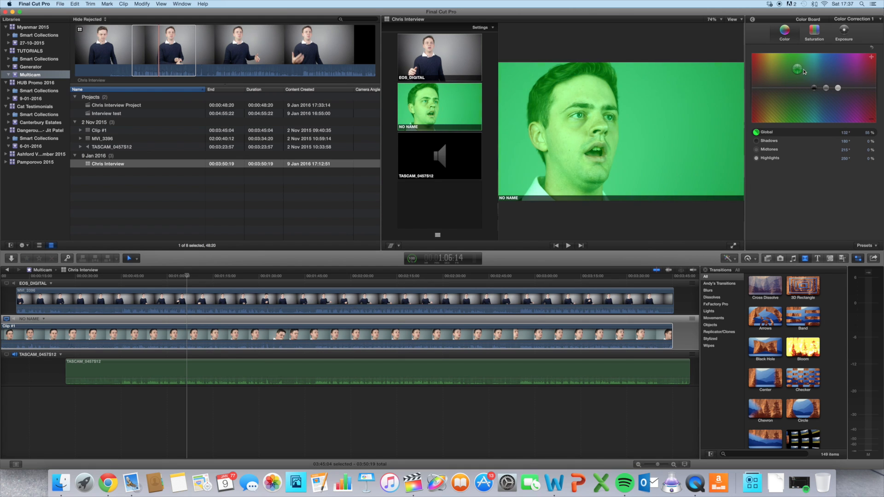
drag(797, 70, 789, 87)
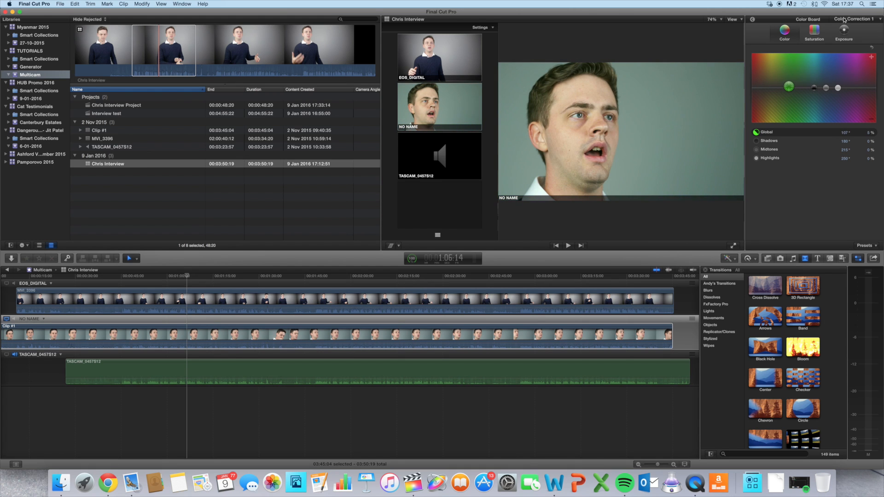
click(840, 35)
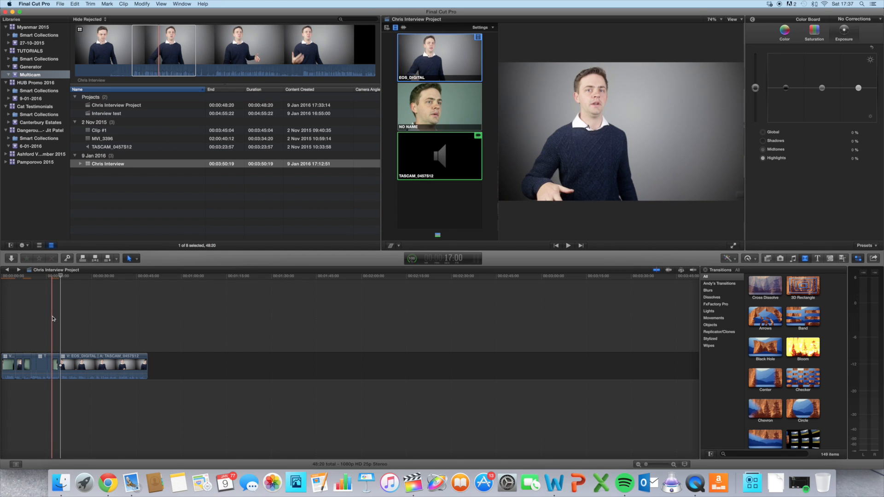
- Jump into the close-up section of the Chris Interview Project timeline
click(440, 106)
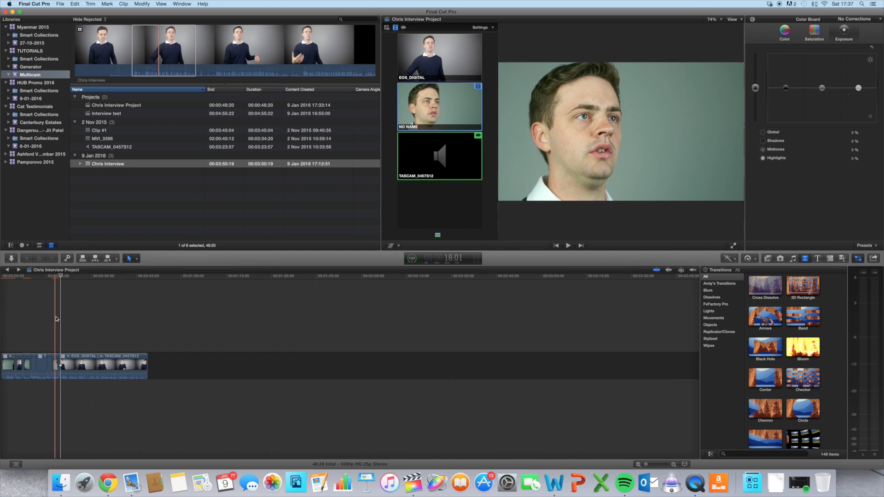